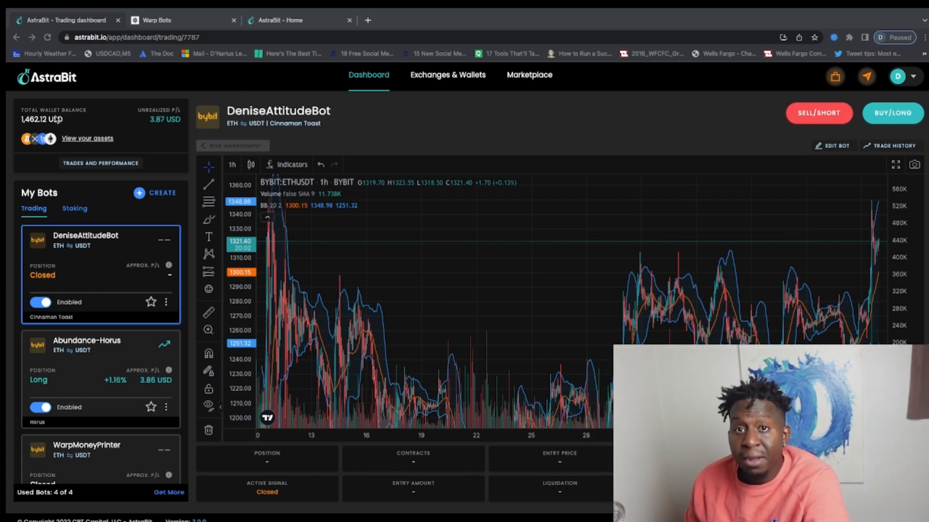
Step: Review the My Bots list, then switch to the Warp Bots homepage
scroll("down", 3)
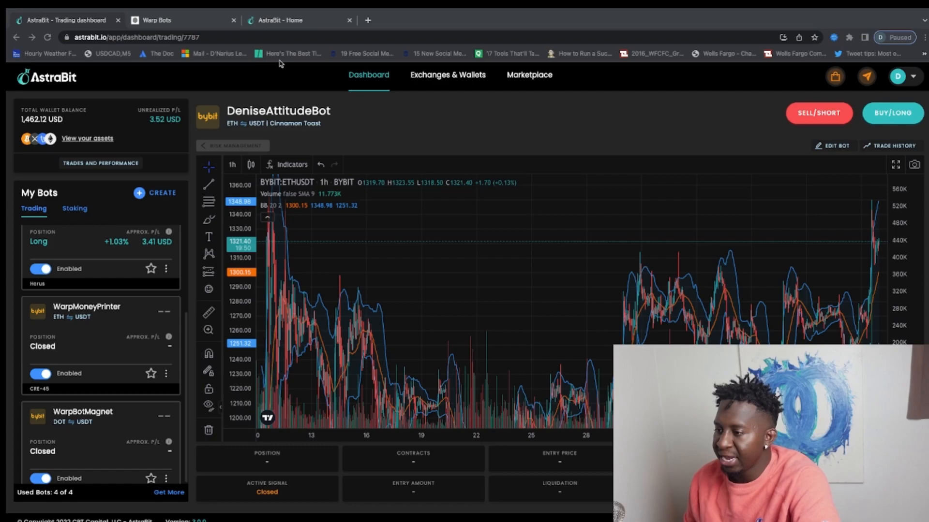
left_click(157, 20)
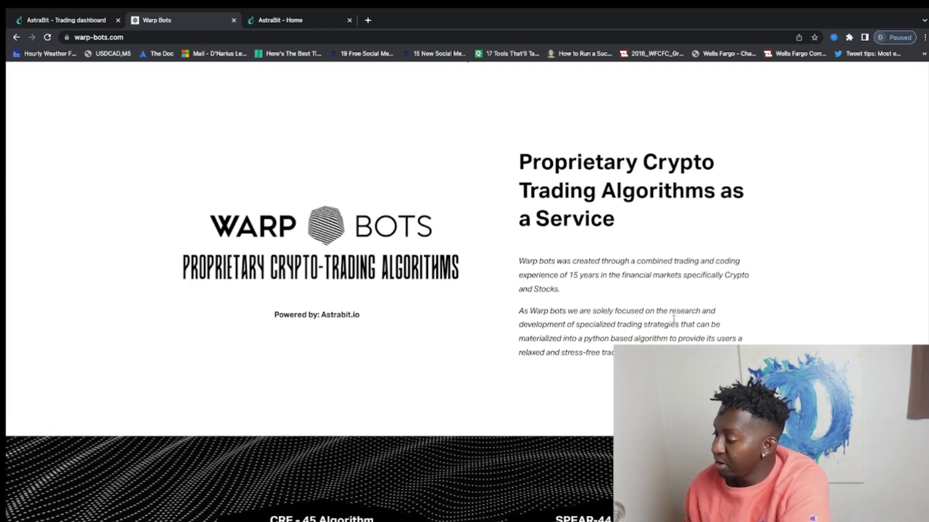
Step: Scroll to the CRE-45 and SPEAR-44 algorithm cards priced at $74.98
scroll("down", 3)
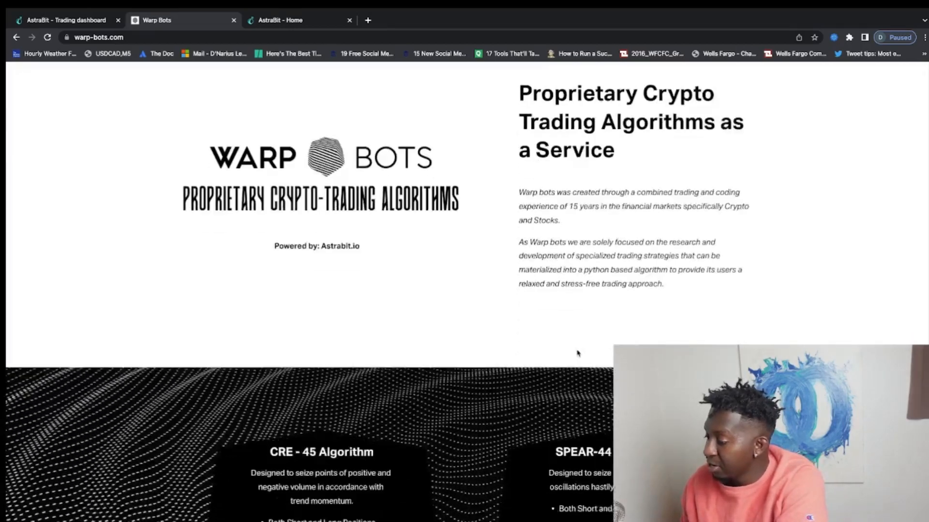
scroll("down", 3)
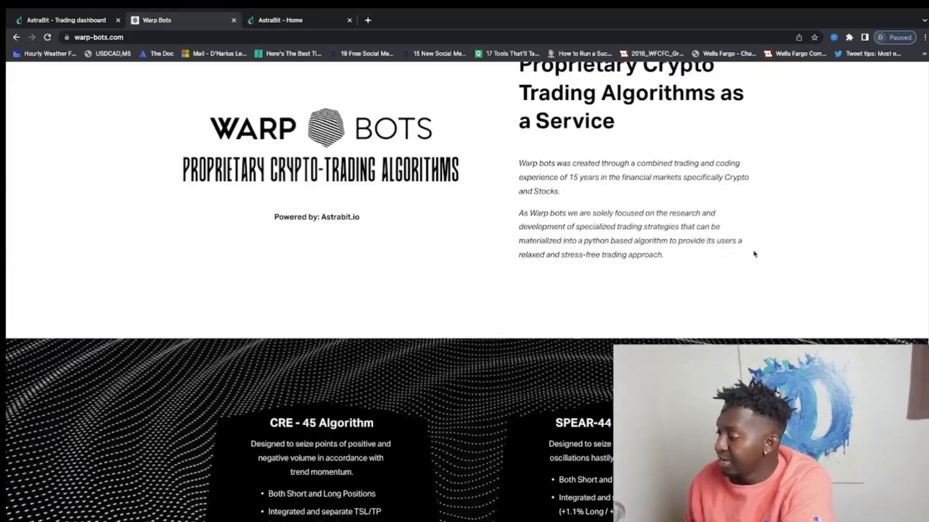
scroll("down", 3)
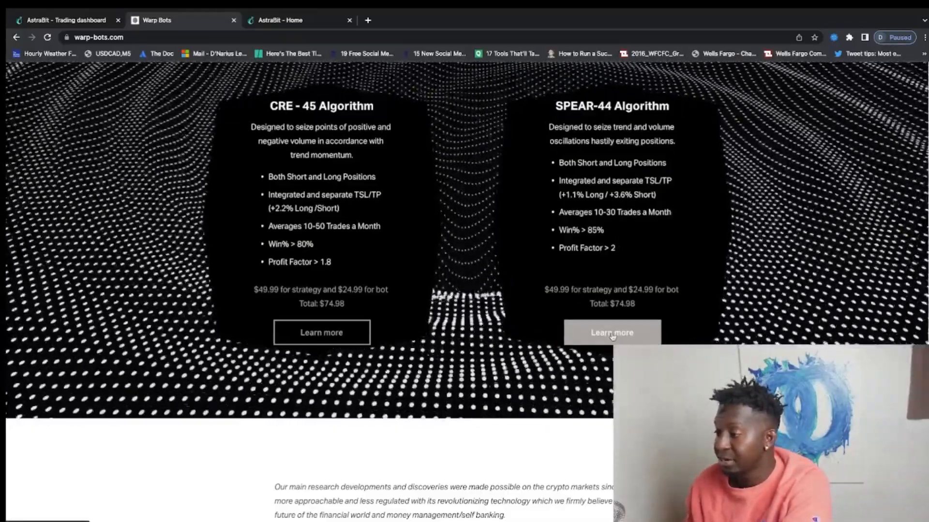
Step: Read through SPEAR-44's backtesting results, then return to the AstraBit dashboard
left_click(611, 332)
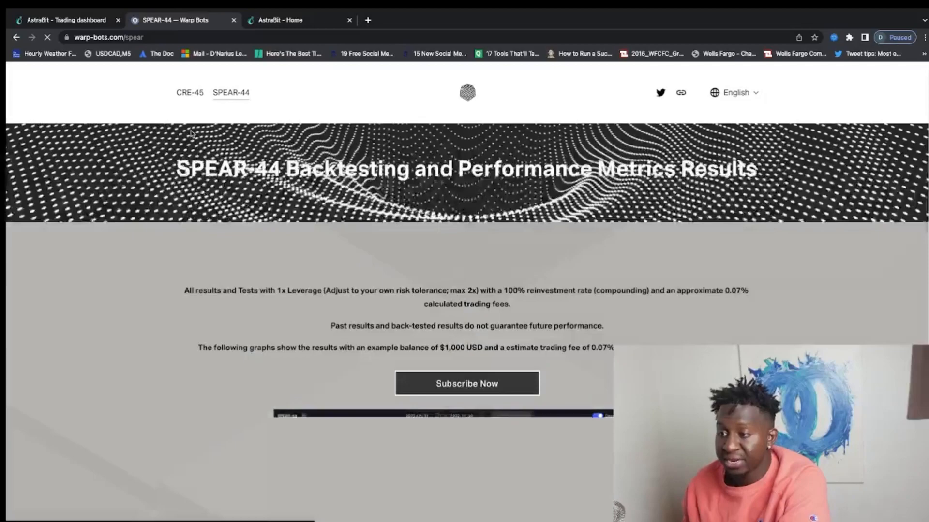
scroll("down", 3)
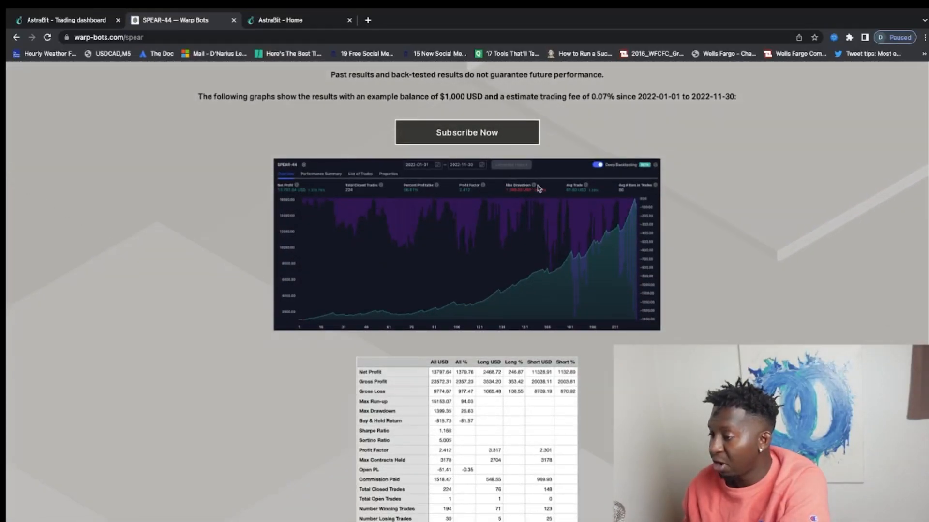
scroll("down", 3)
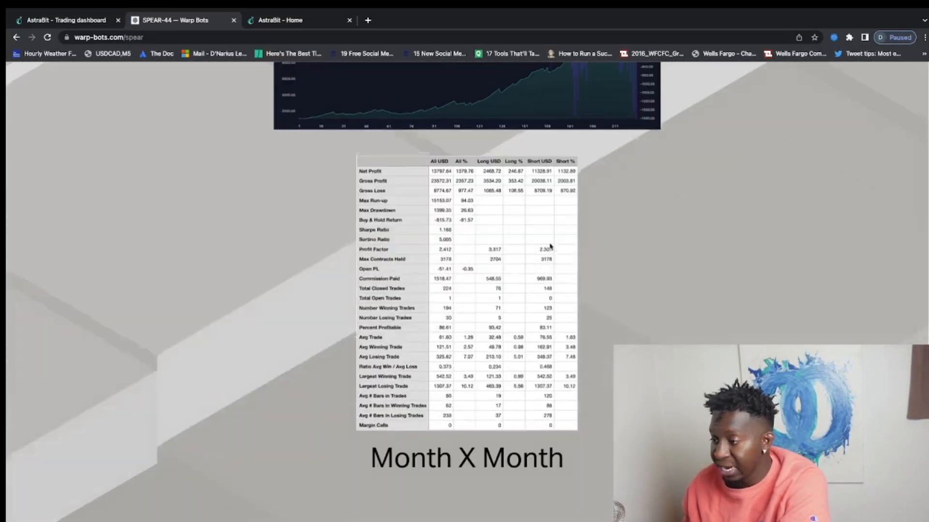
scroll("down", 3)
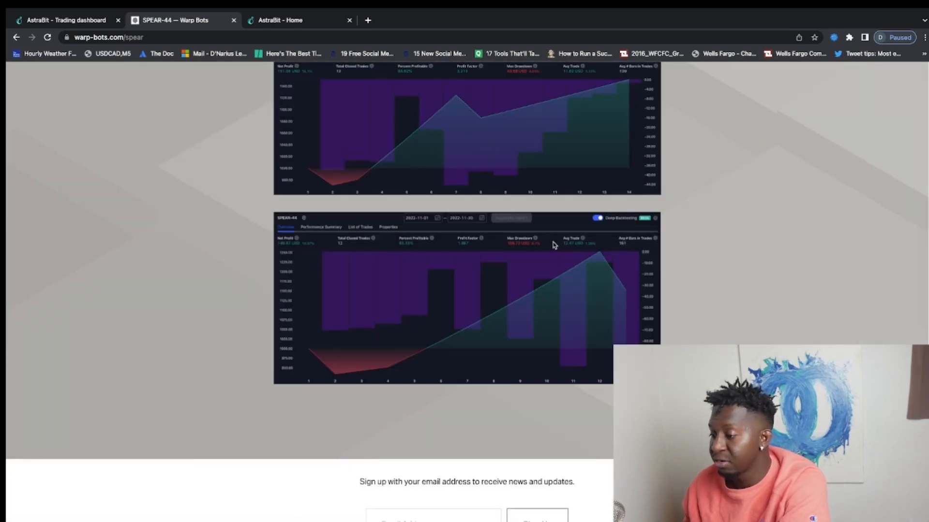
scroll("down", 3)
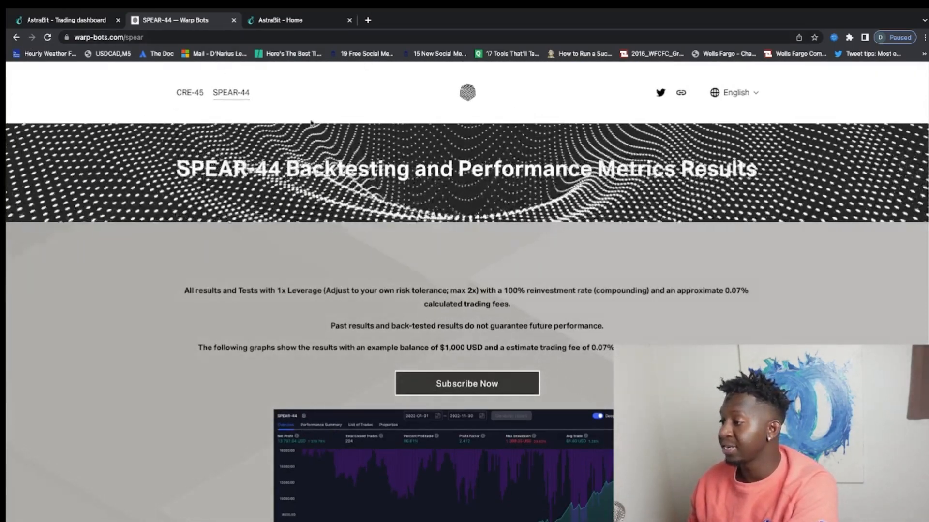
left_click(65, 19)
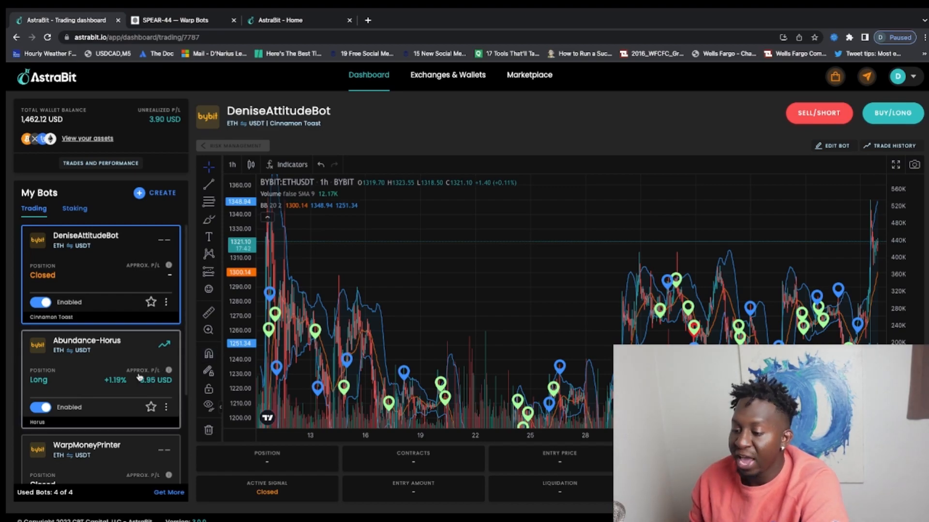
Step: View the Abundance-Horus bot's long ETH position, then start a new tab
left_click(86, 340)
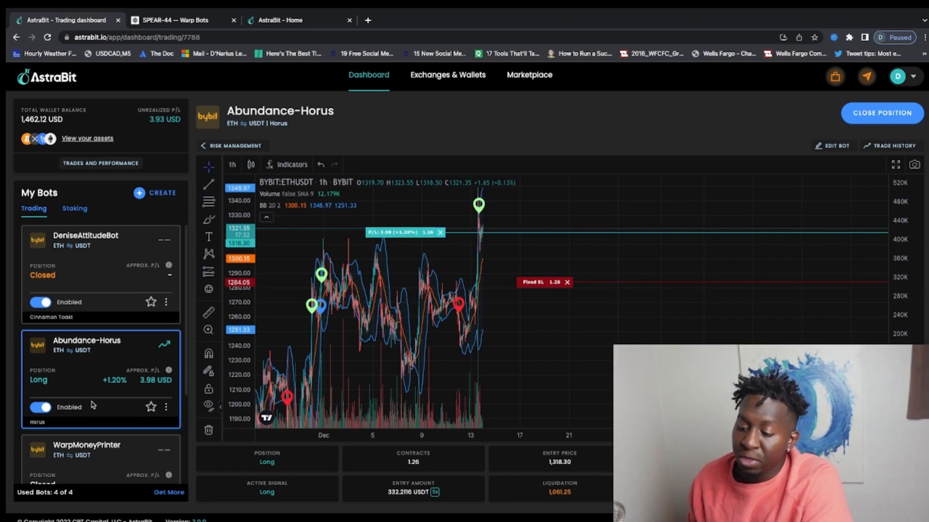
left_click(470, 19)
type("ele")
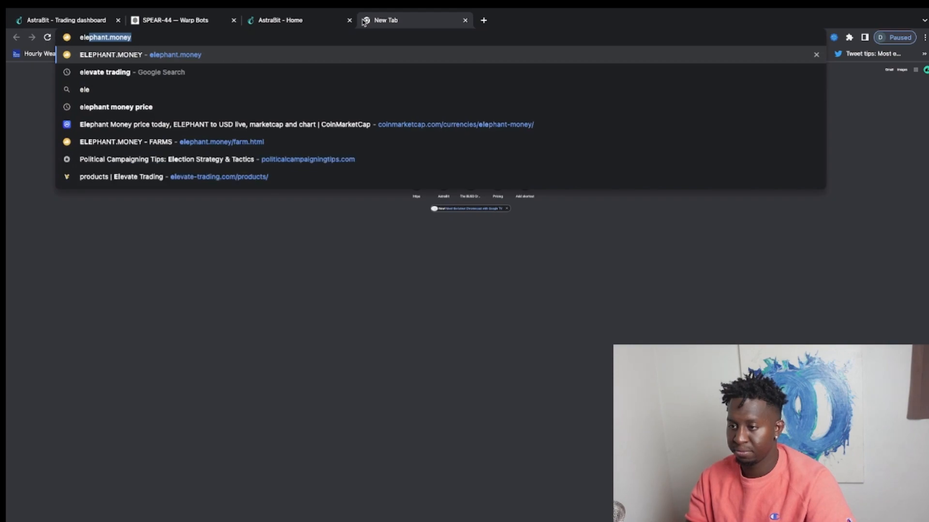
mouse_move(322, 124)
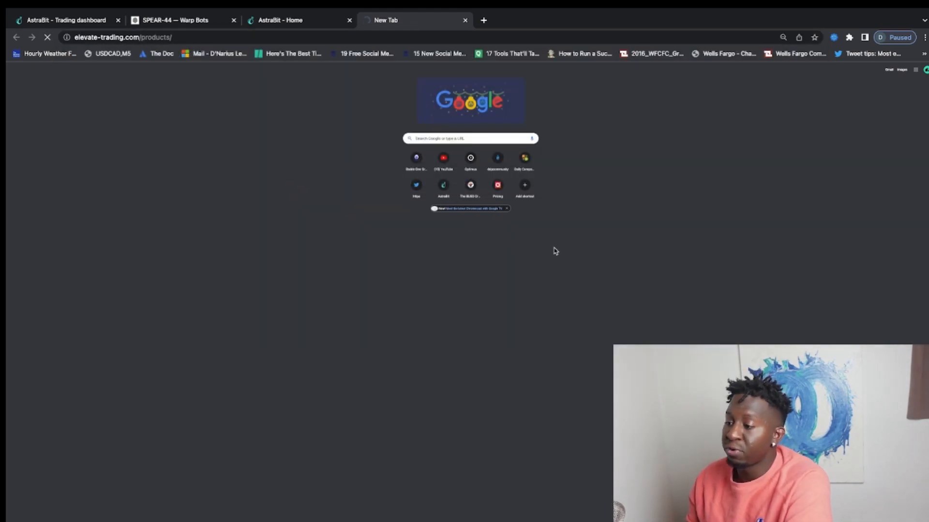
mouse_move(324, 220)
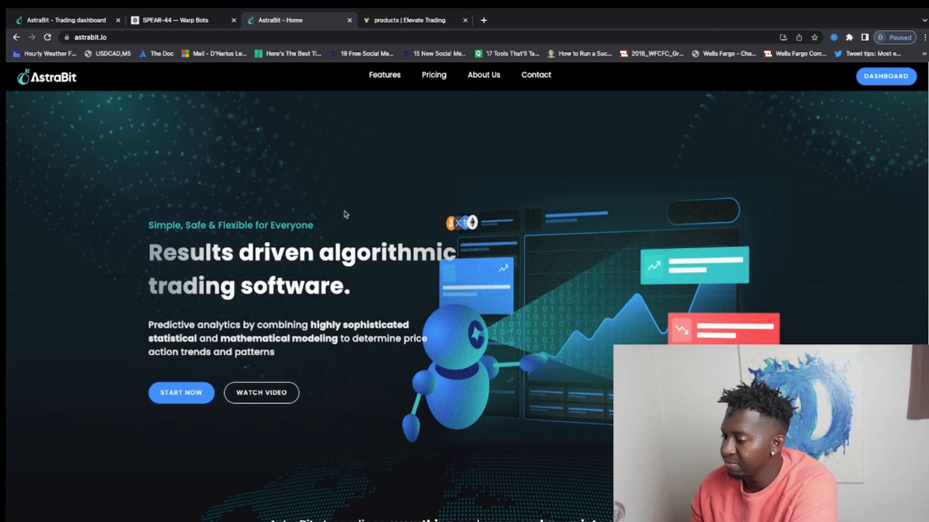
Step: Browse the compatible exchanges and risk disclaimer, then switch to Elevate Trading products
scroll("down", 3)
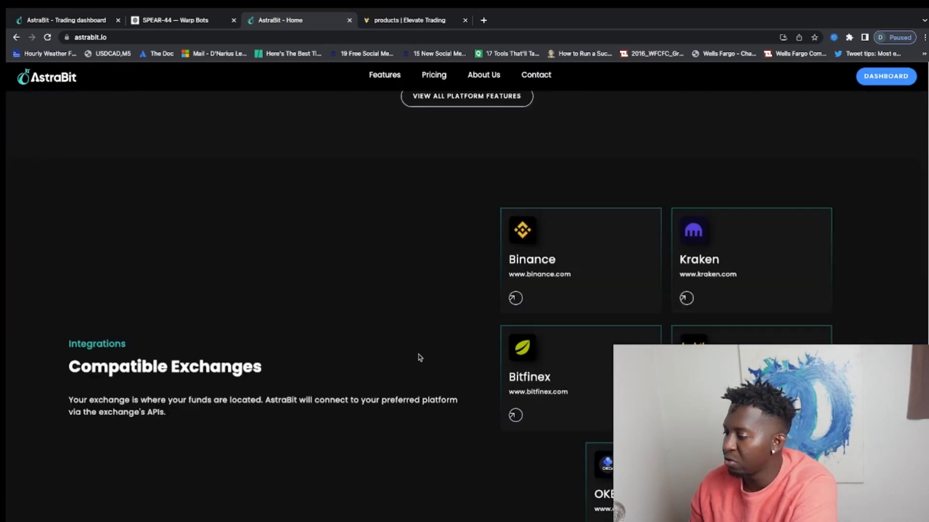
scroll("down", 3)
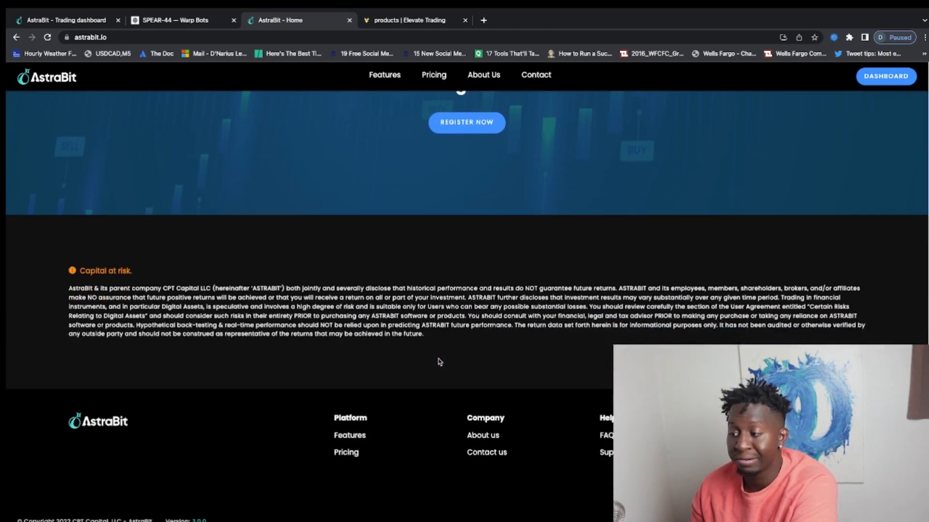
left_click(409, 20)
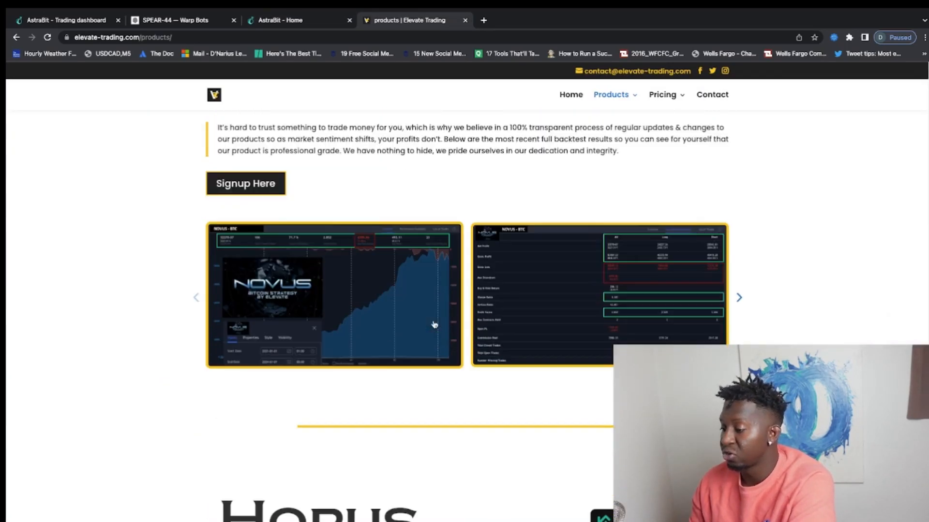
Step: Review the Horus Ethereum swing strategy backtest, then return to the Abundance-Horus dashboard
scroll("down", 3)
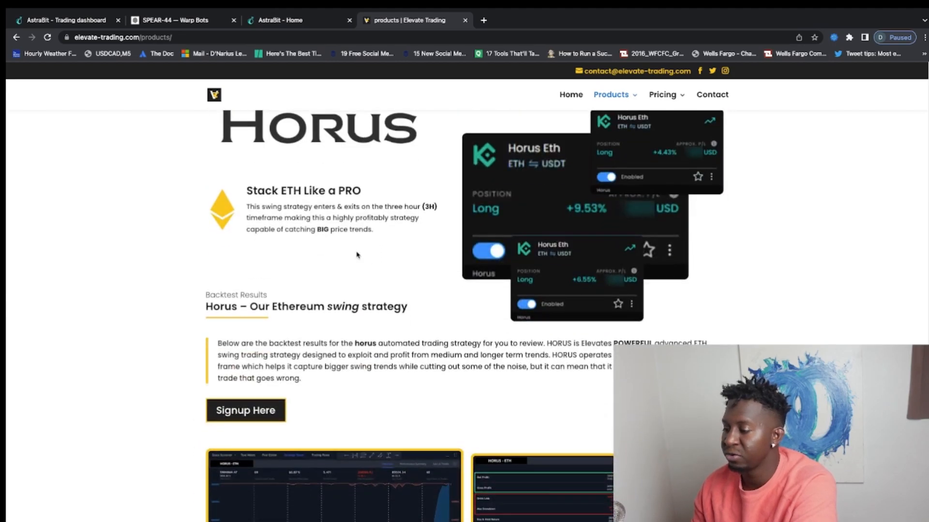
scroll("down", 3)
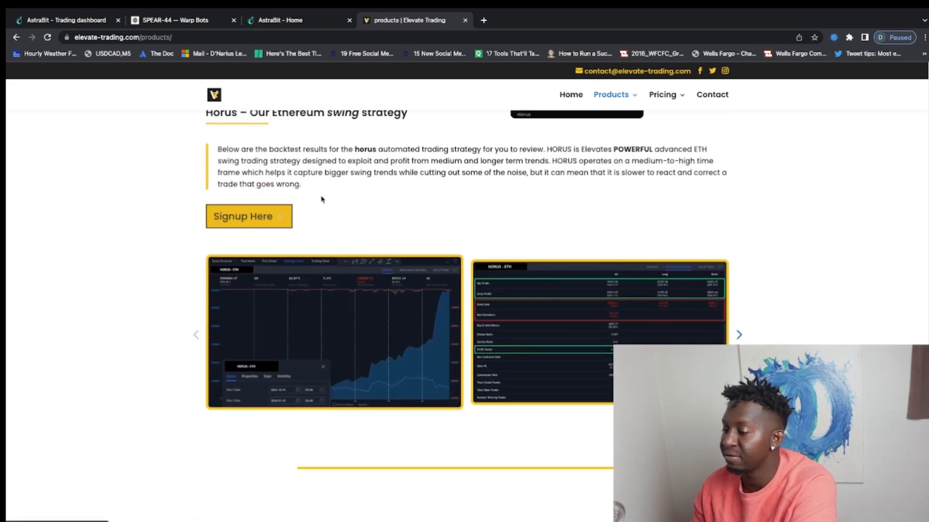
left_click(65, 19)
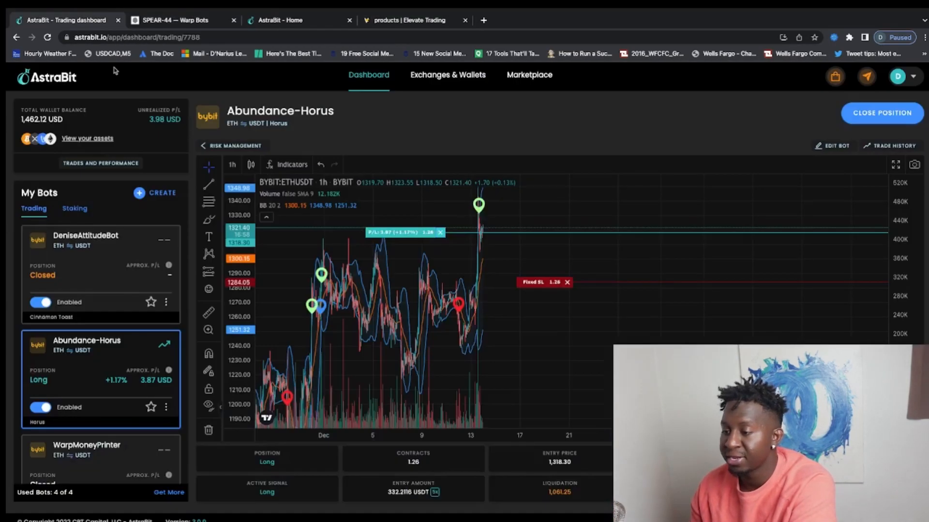